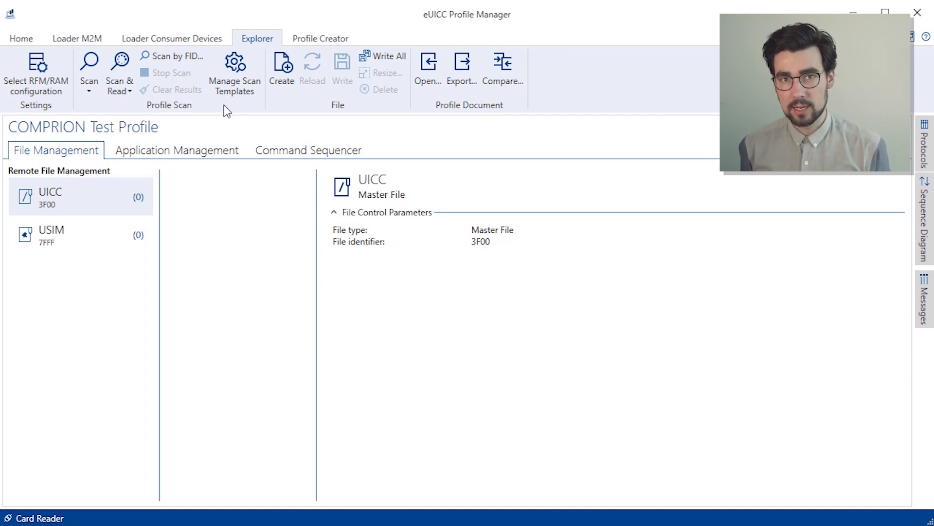
mouse_move(232, 113)
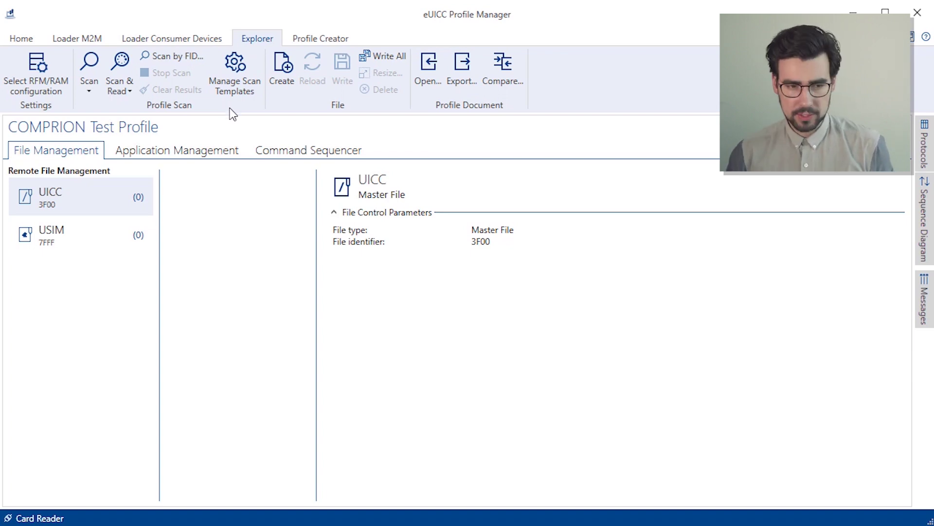
mouse_move(297, 162)
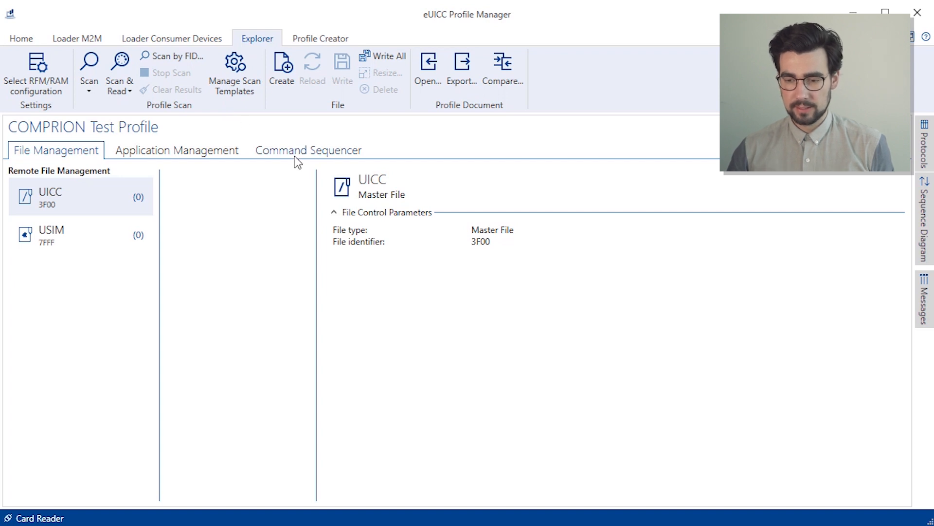
Step: Switch the COMPRION Test Profile view to the Command Sequencer
click(309, 150)
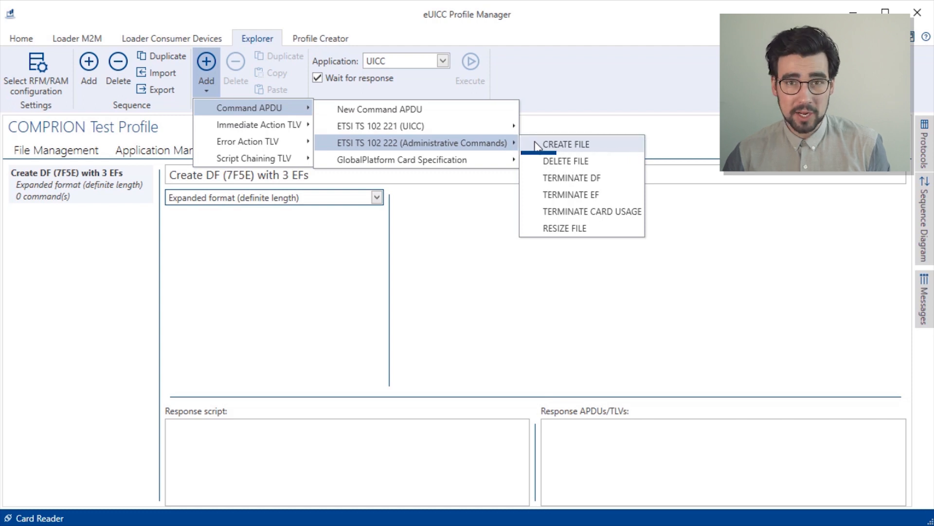
Step: Add a CREATE FILE command described as CREATE DF (7F5E) with its file data
click(565, 144)
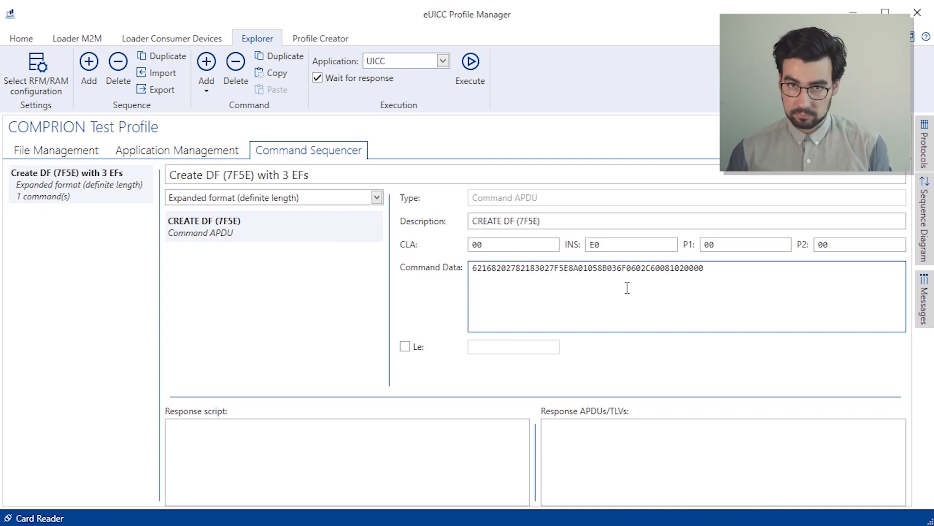
mouse_move(303, 260)
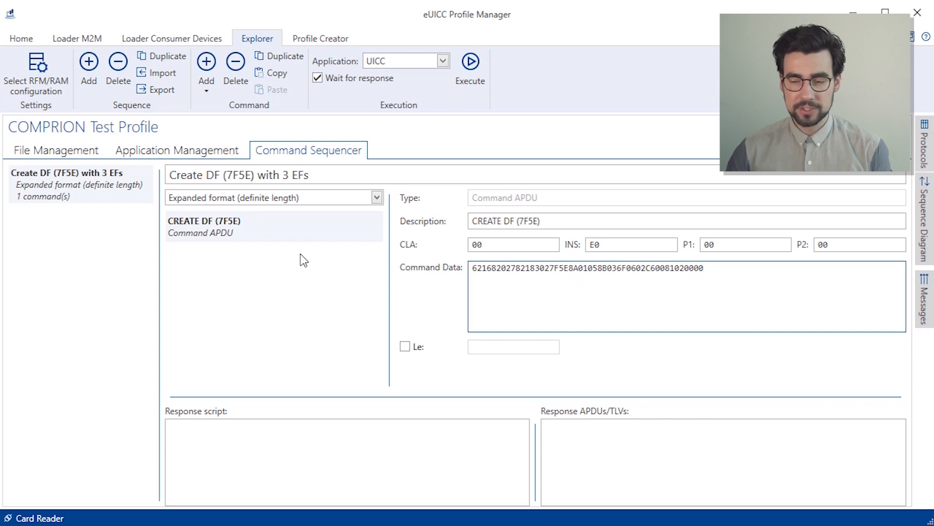
click(206, 61)
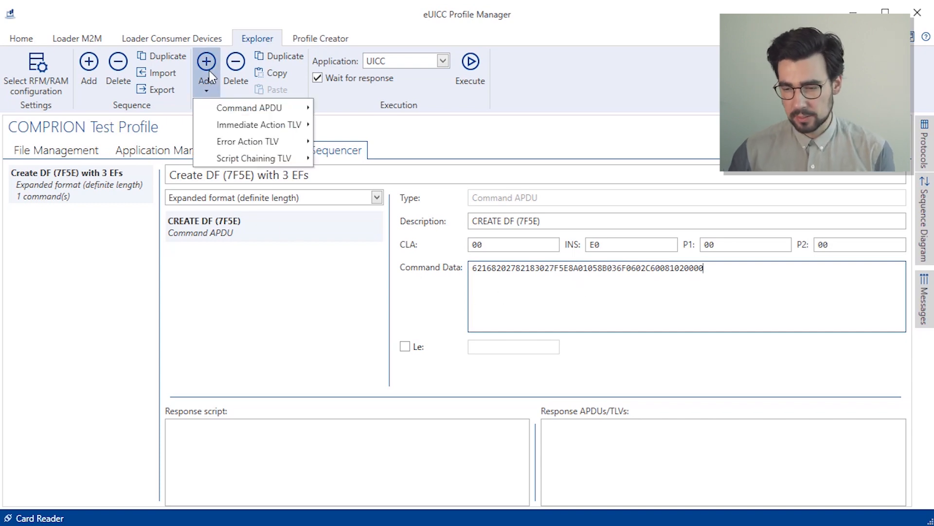
mouse_move(249, 108)
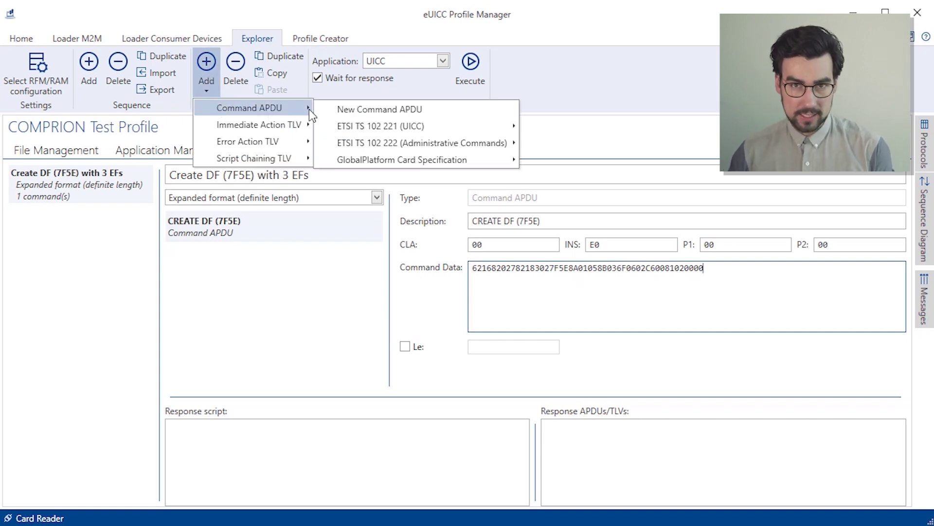
mouse_move(422, 142)
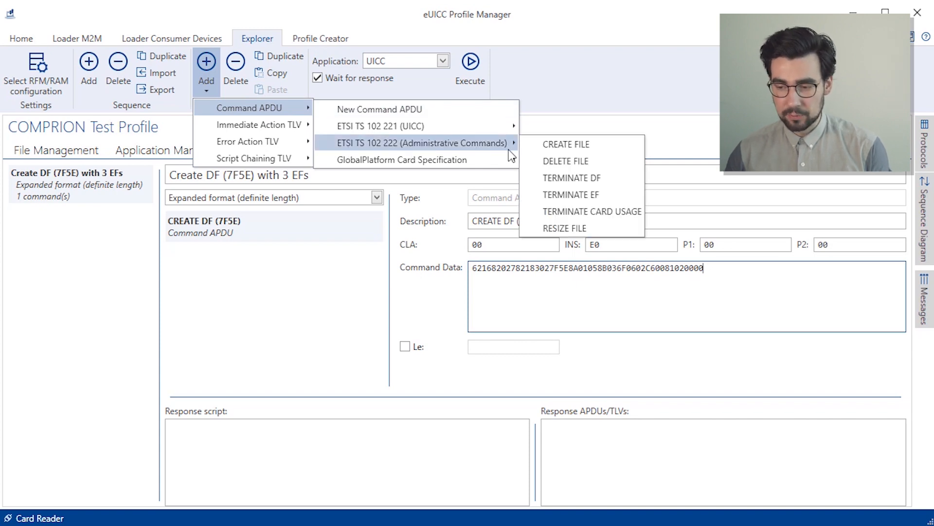
Step: Add a second CREATE FILE command described as CREATE EF (5EE1) and fill in its file data
click(564, 144)
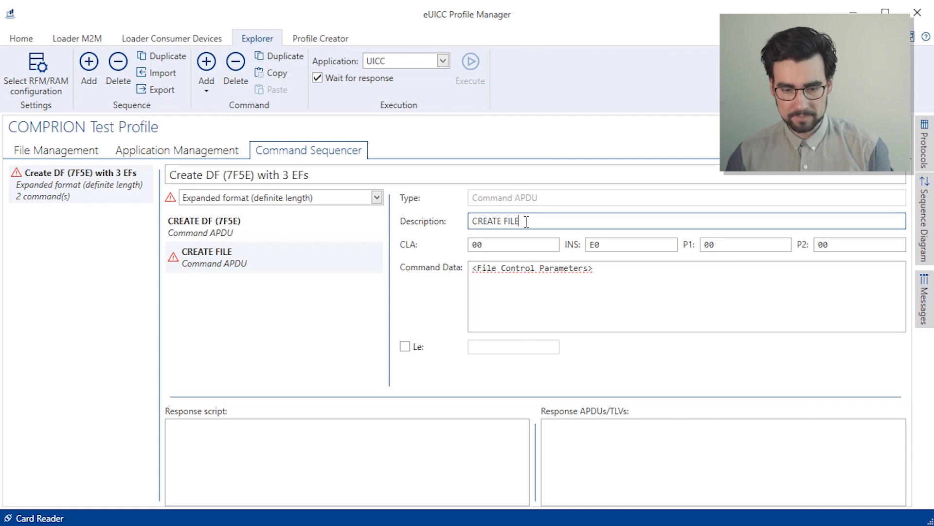
key(Backspace)
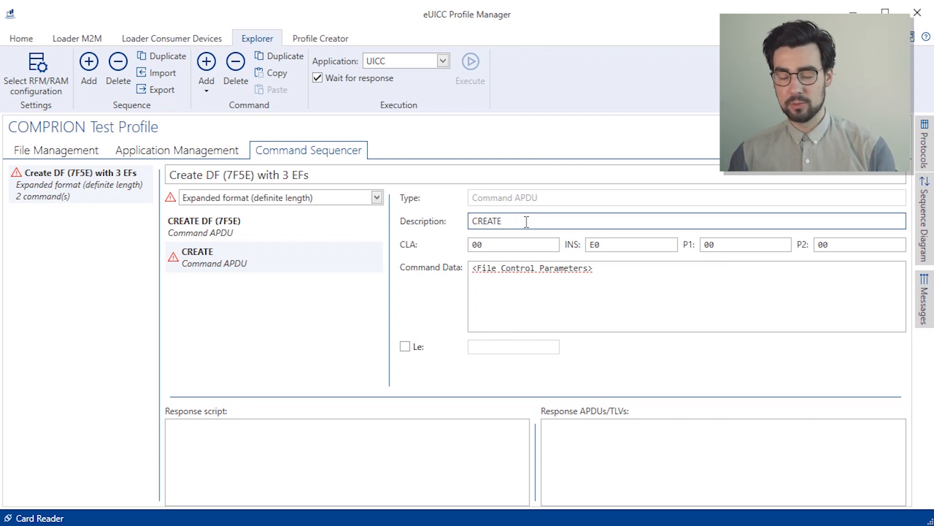
click(214, 256)
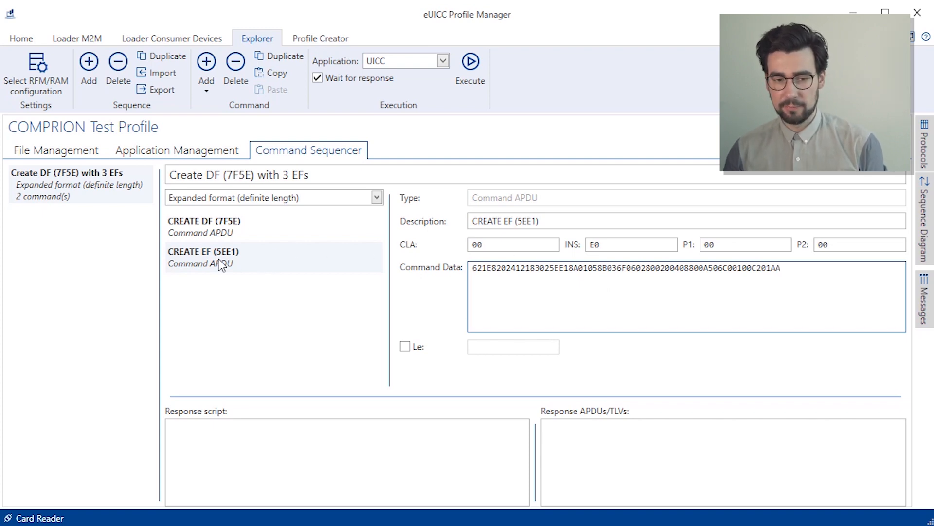
Step: Duplicate CREATE EF (5EE1) into CREATE EF (5EE2) and (5EE3) and set the application to USIM
right_click(221, 256)
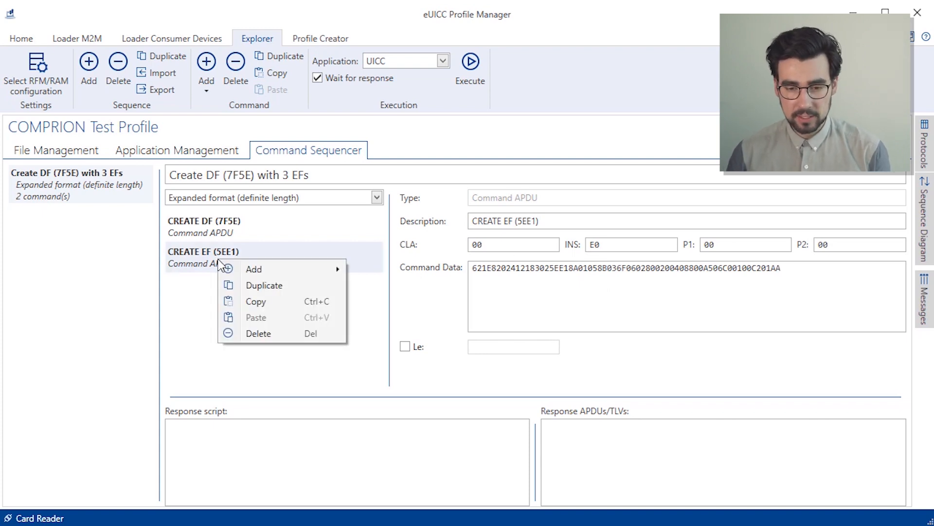
mouse_move(280, 285)
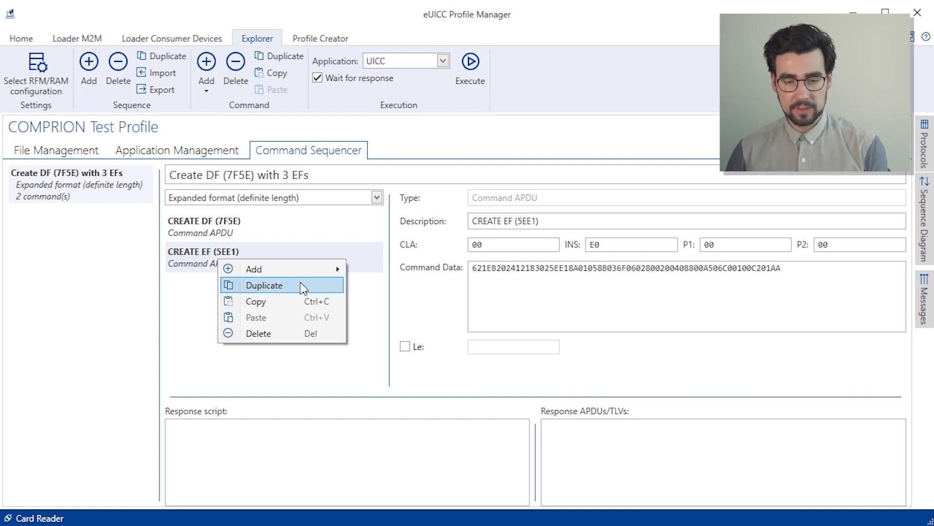
click(264, 286)
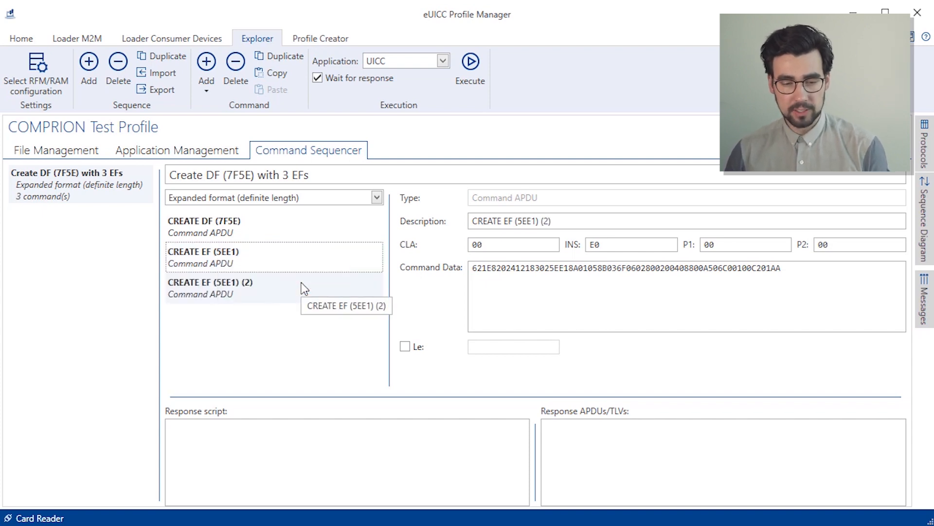
click(203, 257)
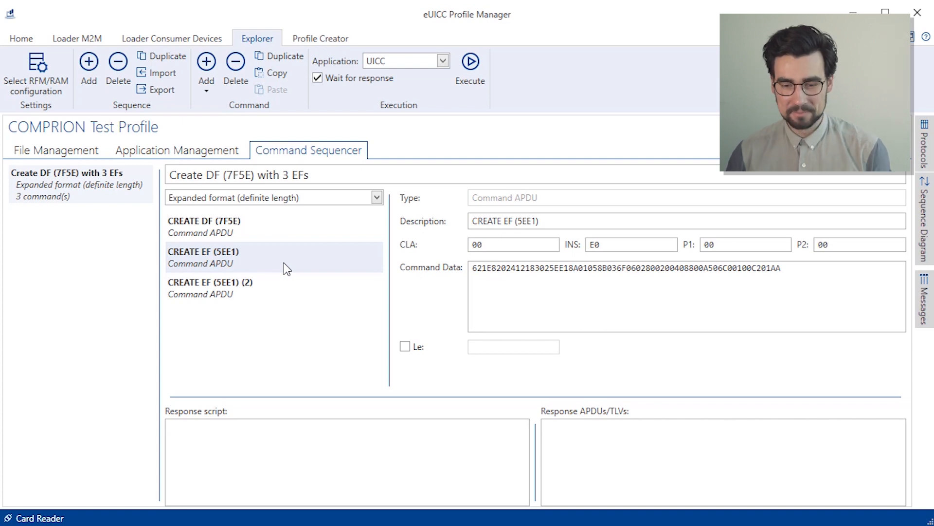
click(210, 288)
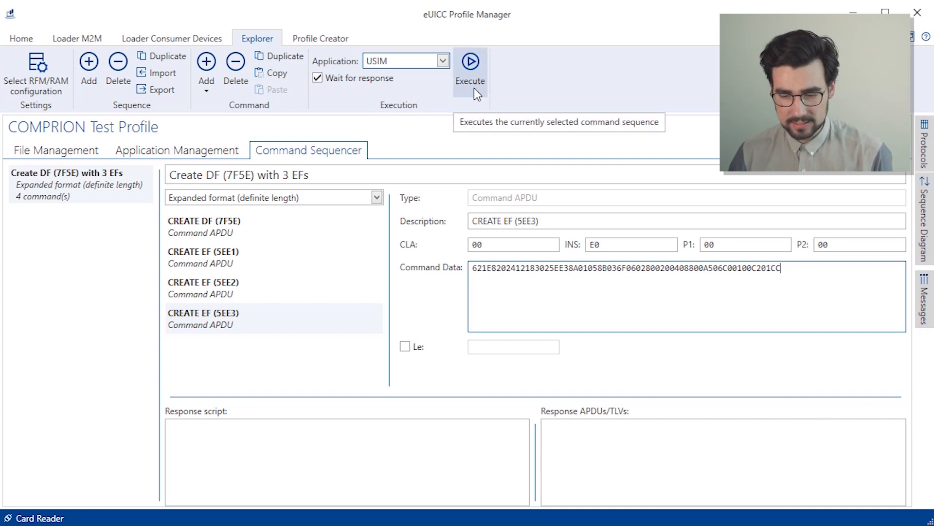
Step: Execute the four-command sequence and check each response shows a checkmark with SW 9000
click(470, 60)
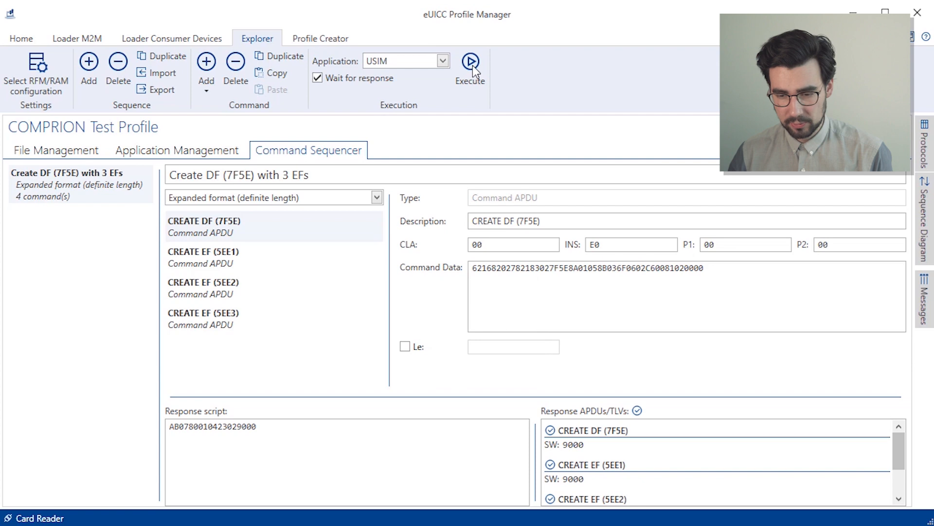
mouse_move(901, 447)
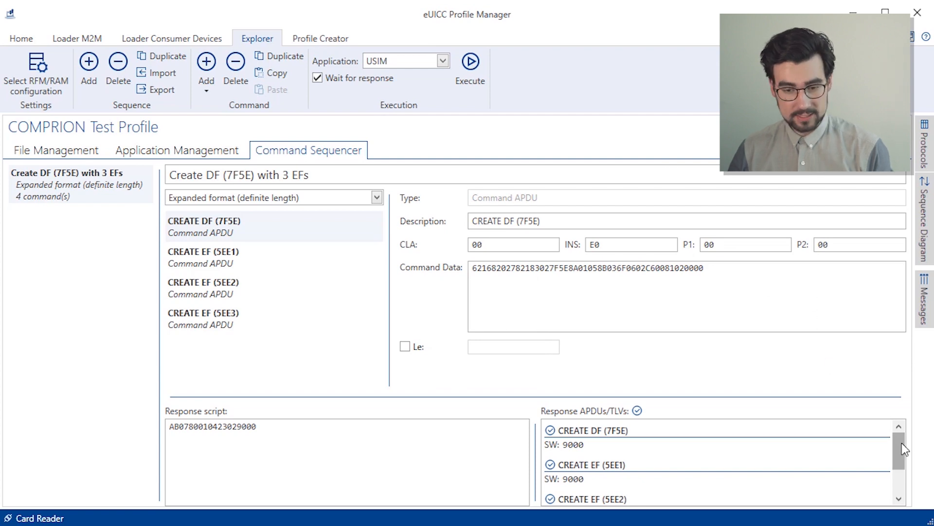
scroll(down, 3)
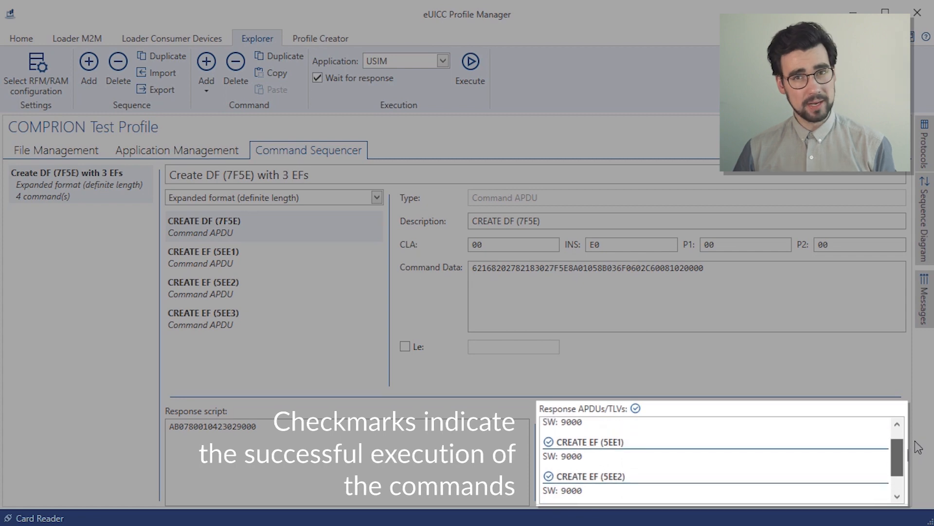
scroll(up, 3)
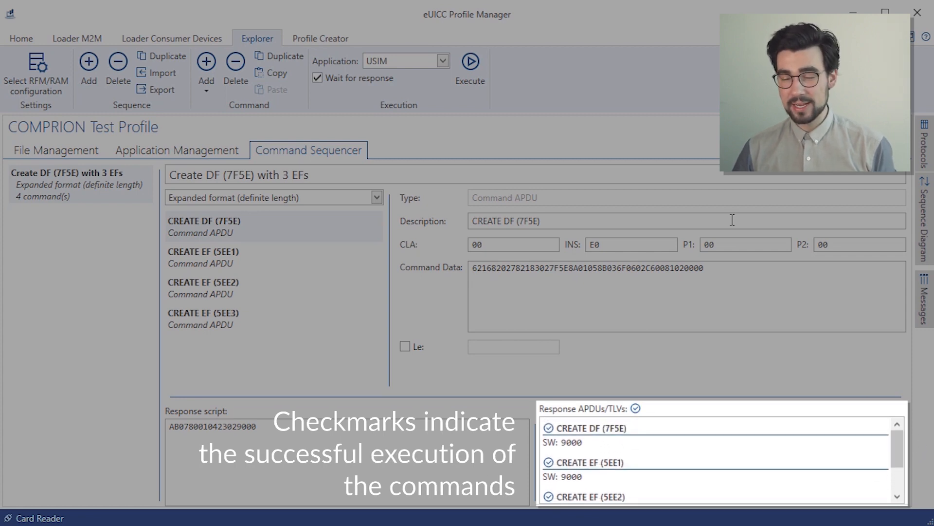
mouse_move(597, 112)
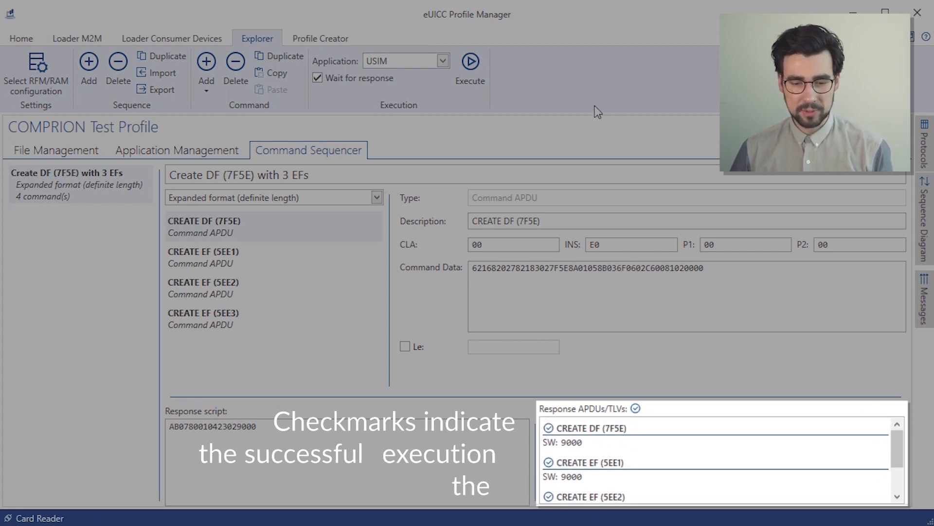